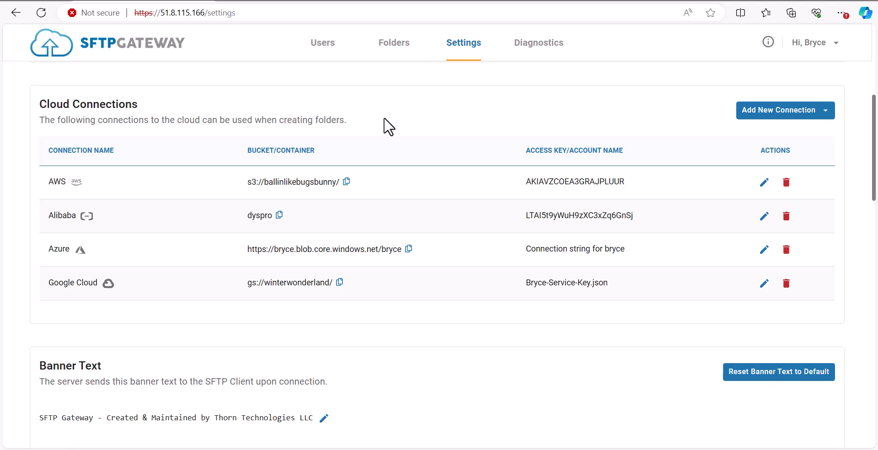
Review the AWS cloud connection's details in the admin web UI and return to settings.
left_click(763, 182)
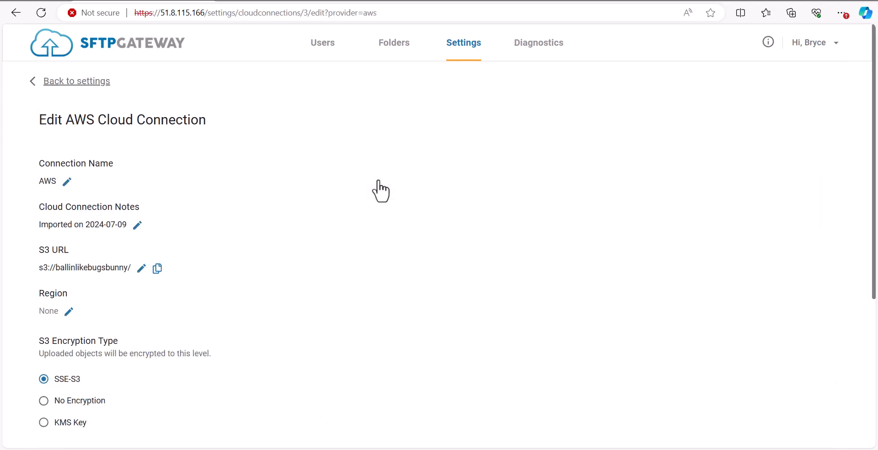
mouse_move(355, 196)
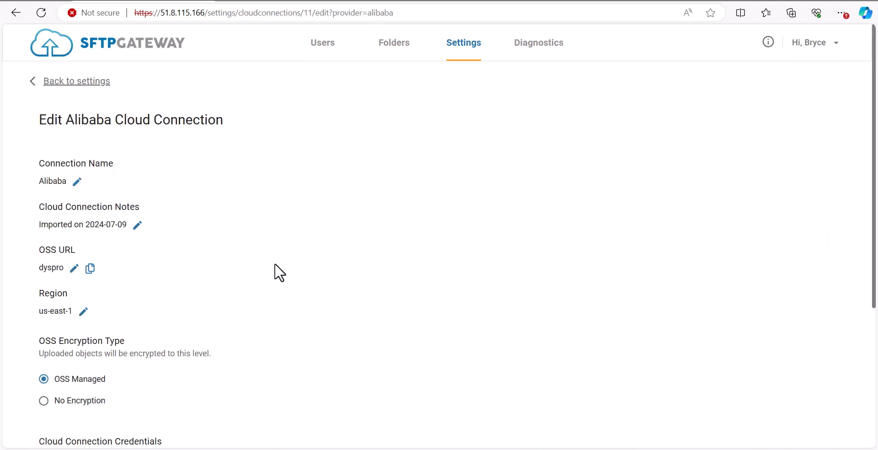
left_click(76, 81)
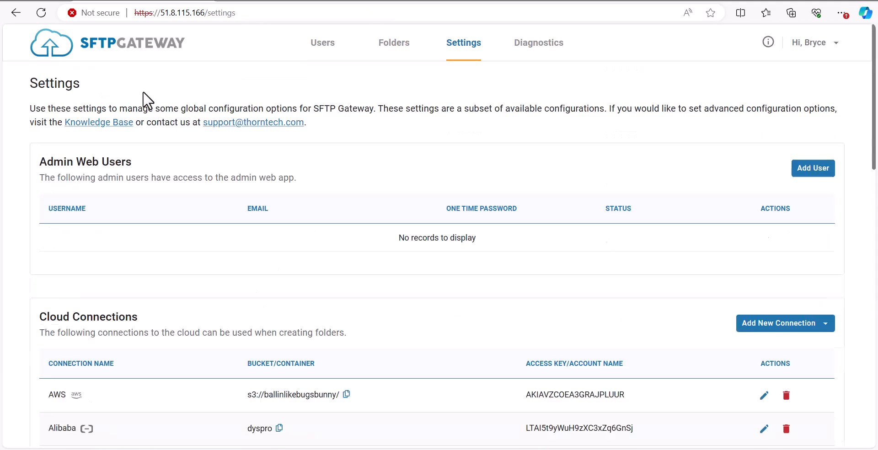
scroll("down", 3)
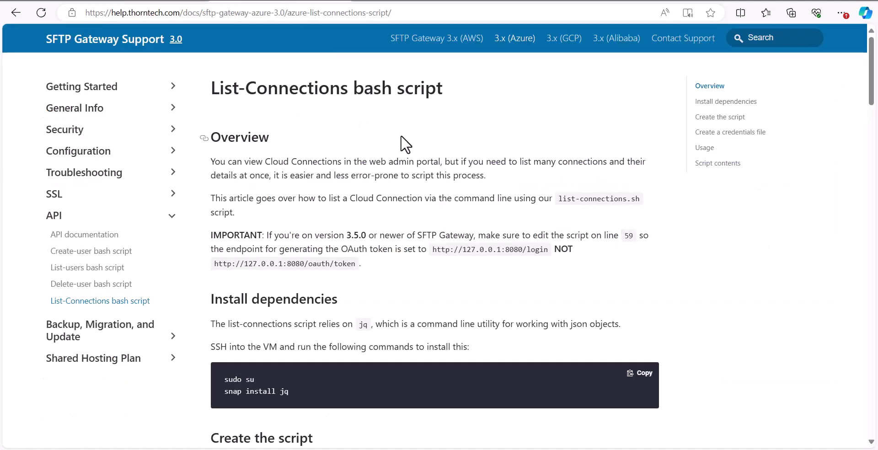
mouse_move(395, 152)
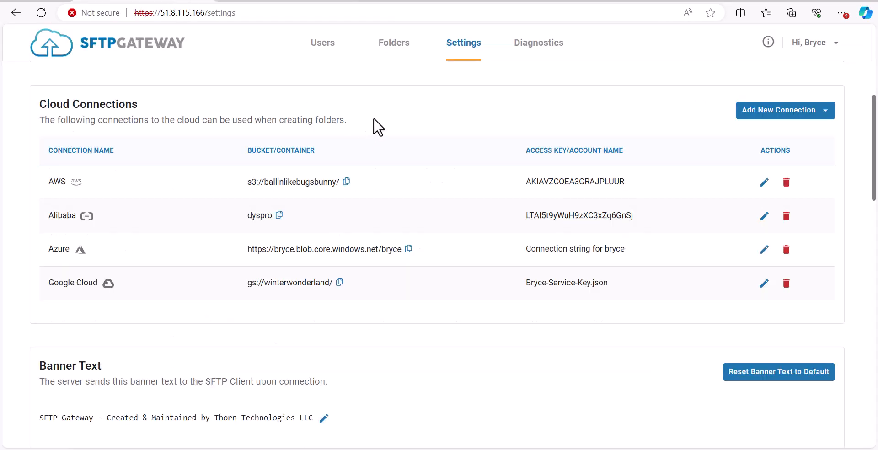
mouse_move(397, 133)
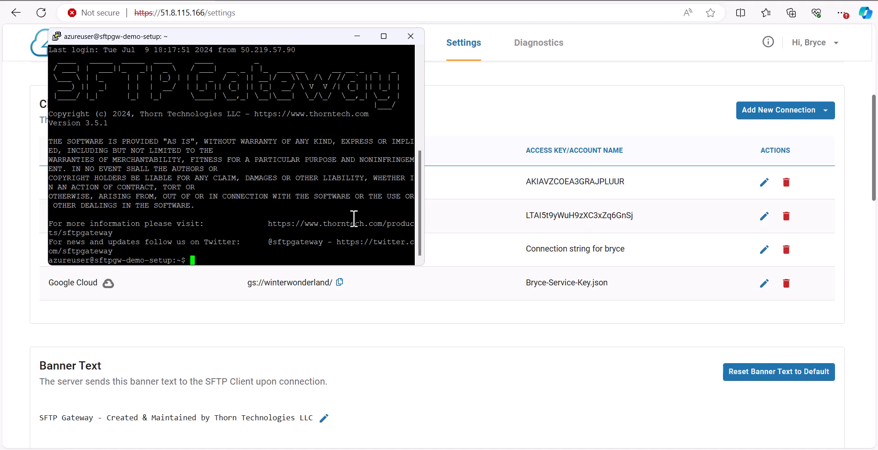
Become root with sudo su, install jq via snap, and move toward /usr/local/bin.
type("sudo su")
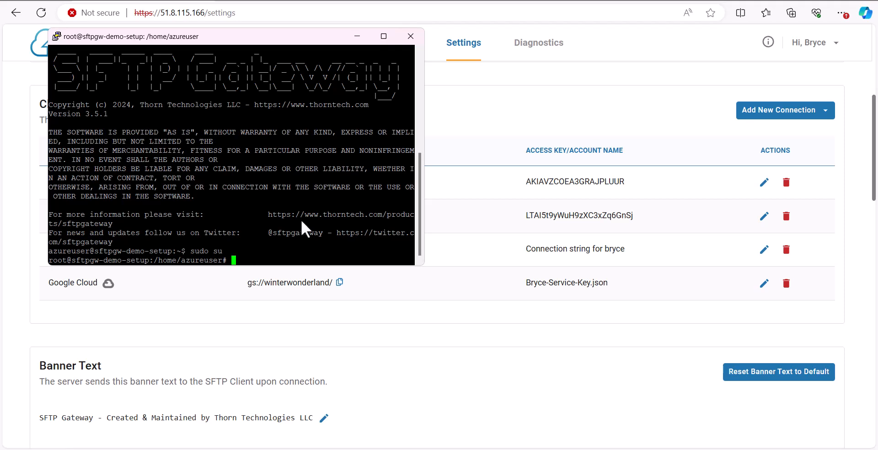
type("snap install jq")
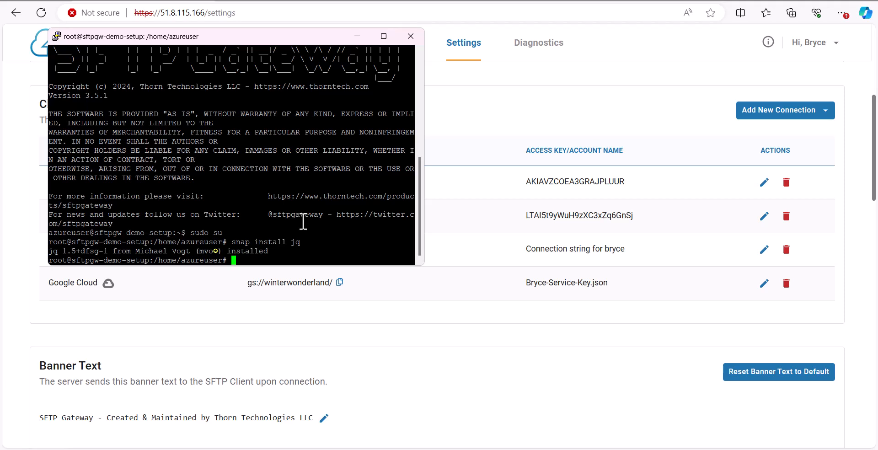
mouse_move(303, 256)
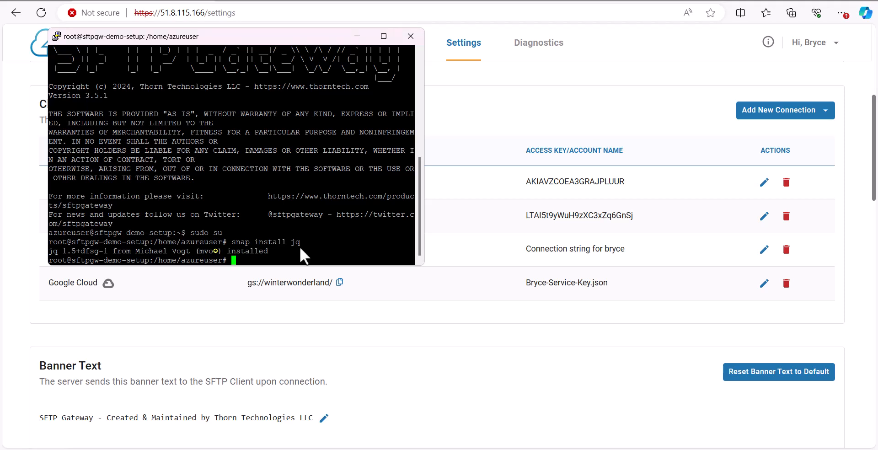
type("cd /usr/local/bin/")
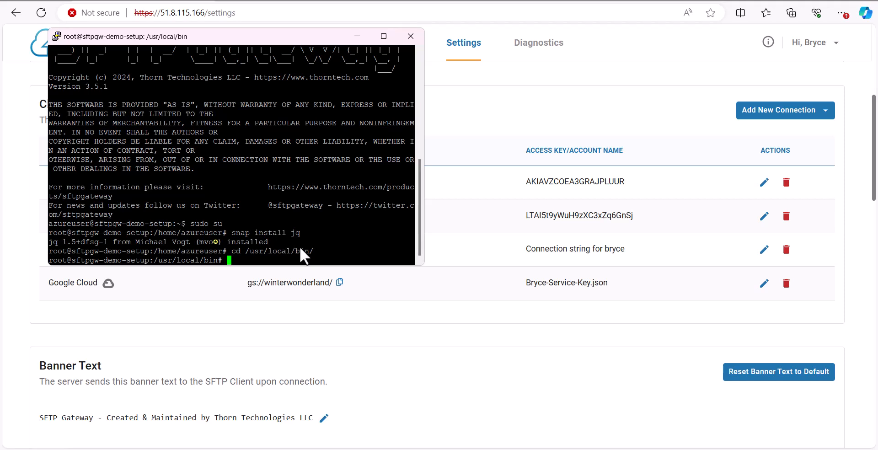
Download list-connections.sh into /usr/local/bin with wget and list the directory.
type("ll")
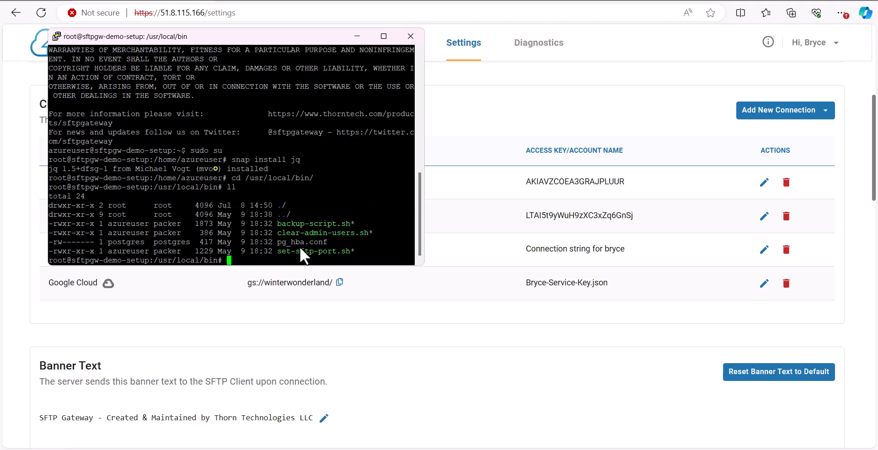
mouse_move(261, 264)
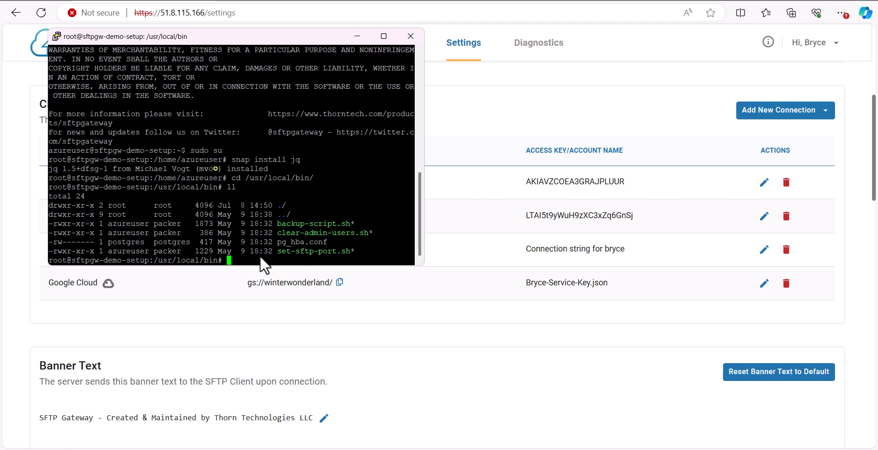
type("wget https://thorntech-products.s3.amazonaws.com/sftpgateway/list-connection-script/list-connections.sh")
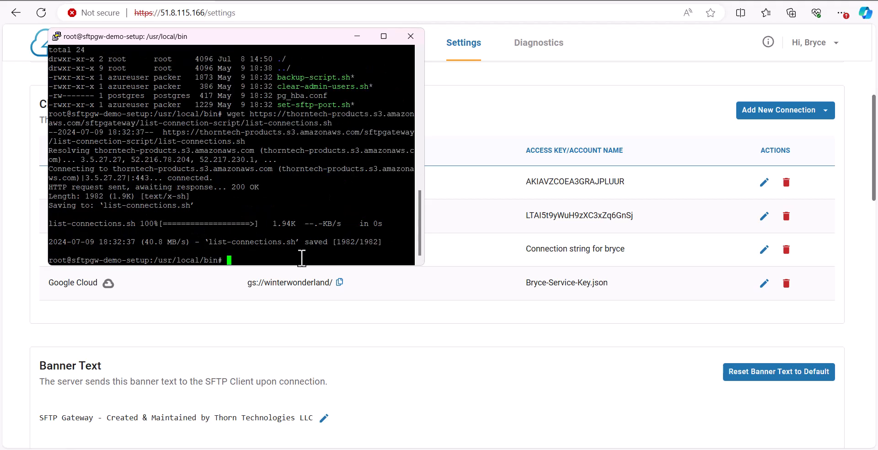
type("ll")
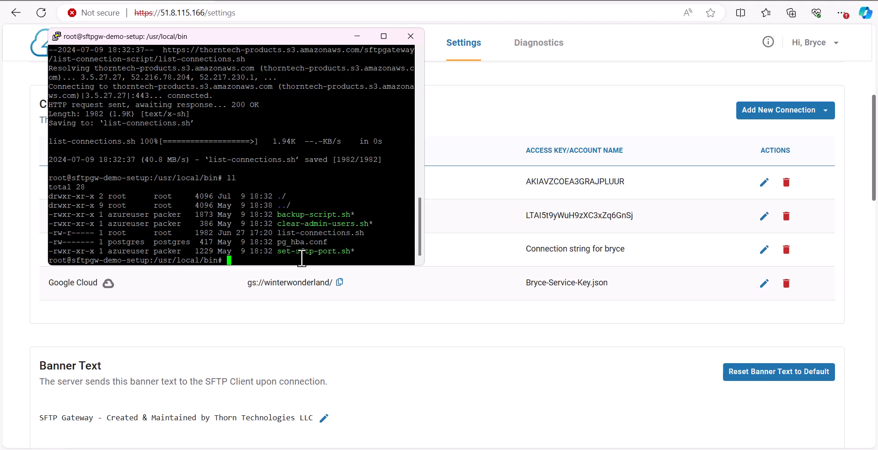
Make list-connections.sh executable with chmod +x and verify with ll.
type("chmod")
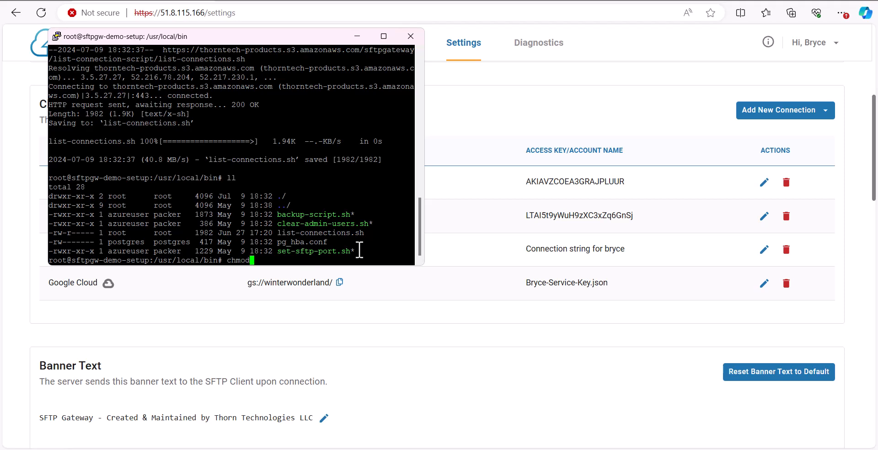
type("+x")
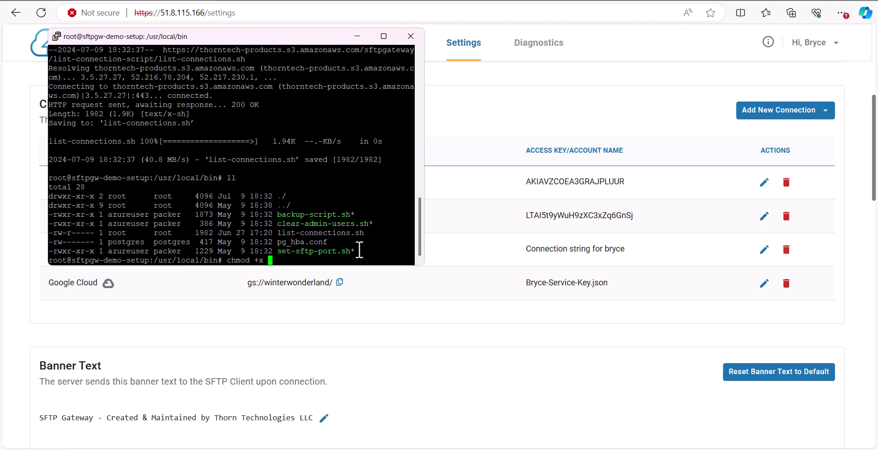
type("list-connections.sh")
type("ll")
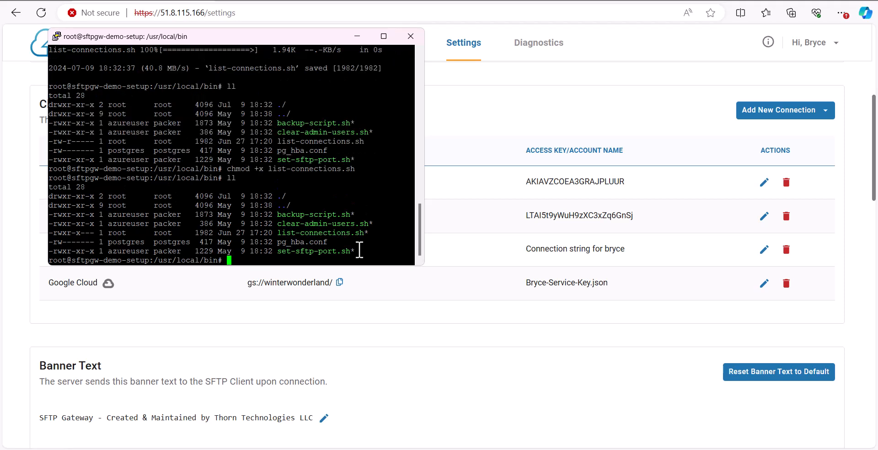
mouse_move(379, 235)
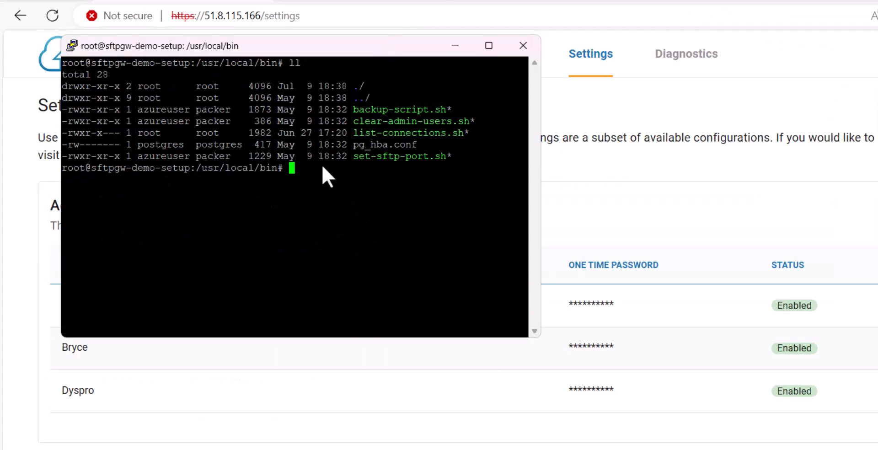
mouse_move(326, 165)
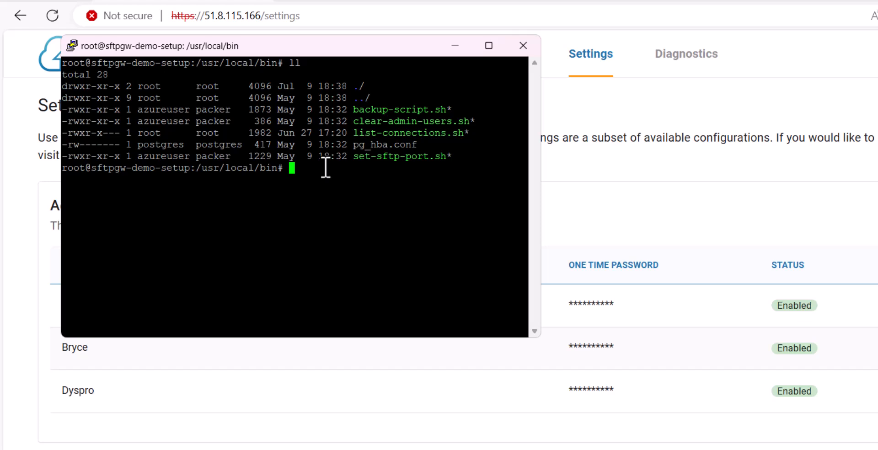
Create credentials.txt in nano.
type("nano cred")
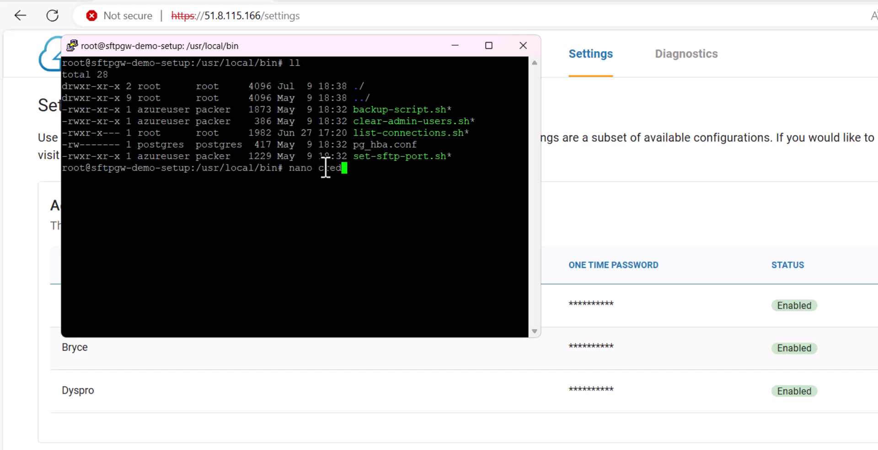
type("entials")
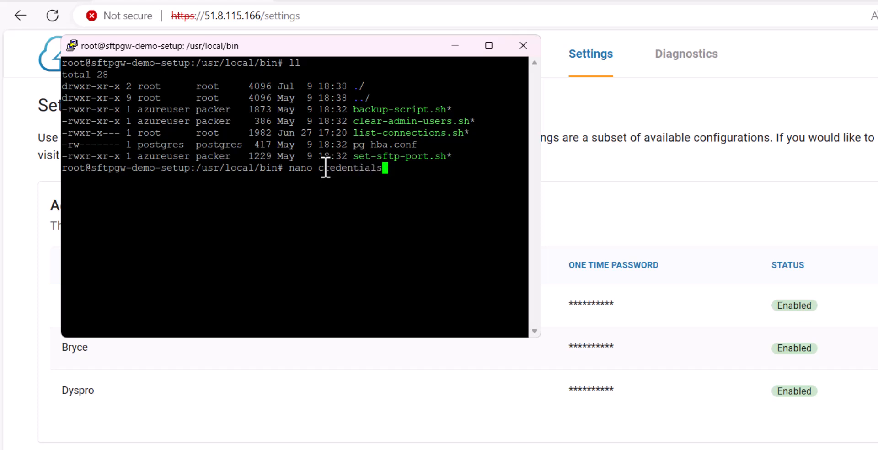
type(".txt")
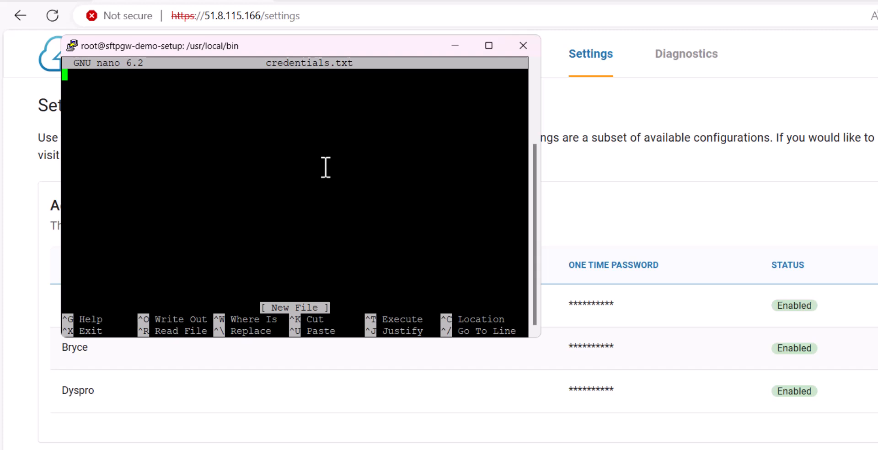
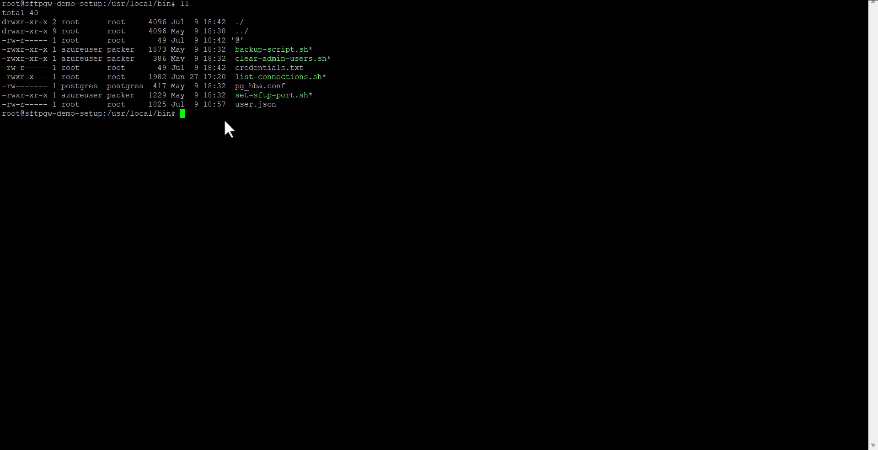
Run list-connections.sh -f credentials.txt, then jq-filter user.json for the Azure connection.
type("list-connections.sh -f credentials.txt")
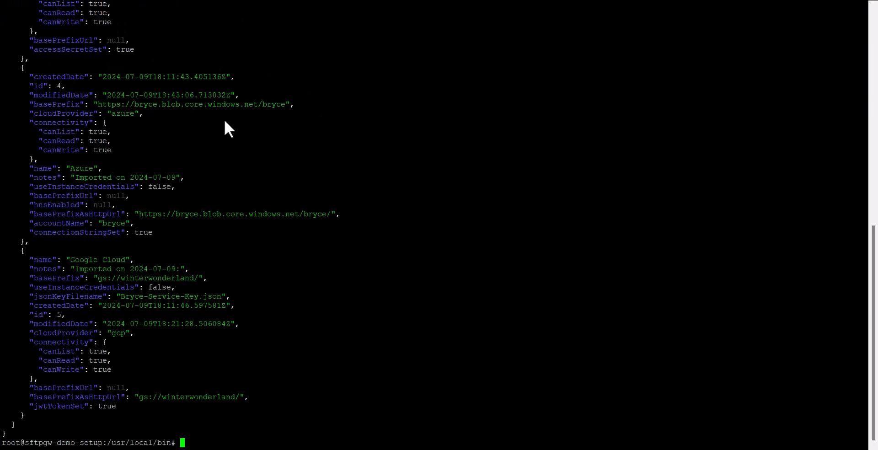
mouse_move(139, 257)
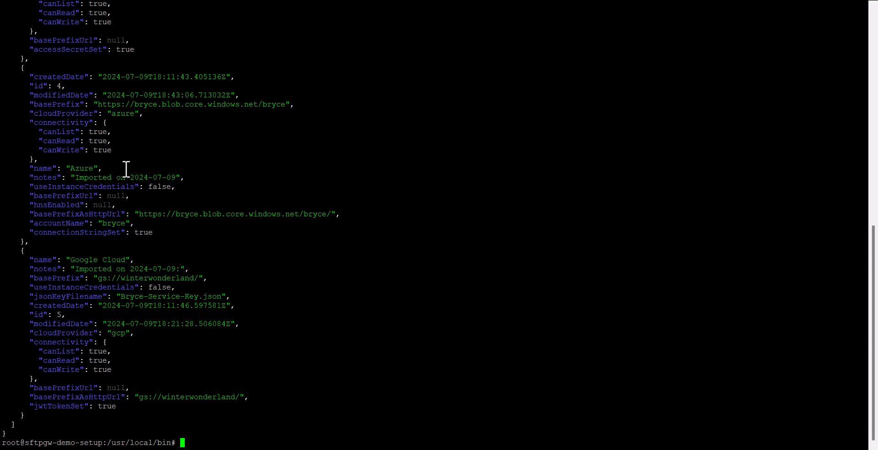
mouse_move(396, 278)
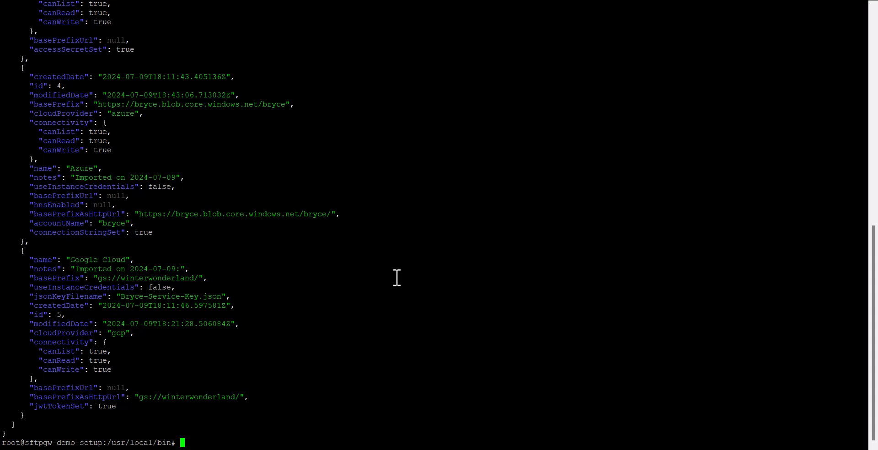
mouse_move(404, 280)
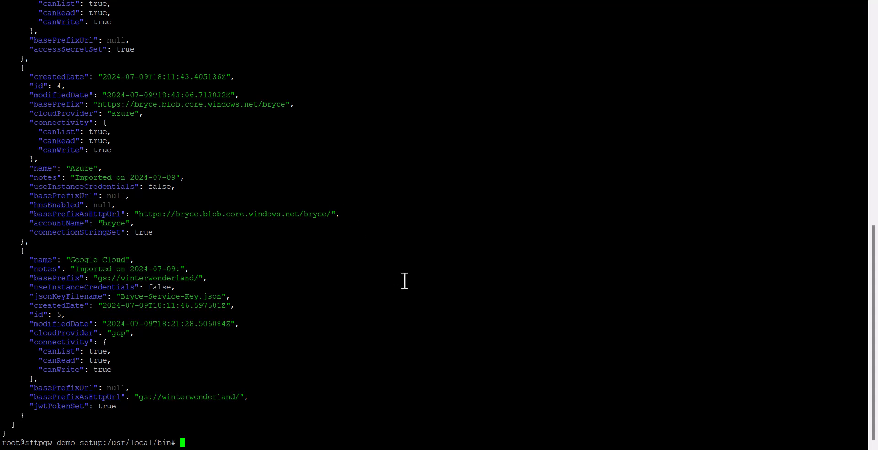
type("cat user.json | jq '.cloudConnections[] | select(.name == \"Azure\")'")
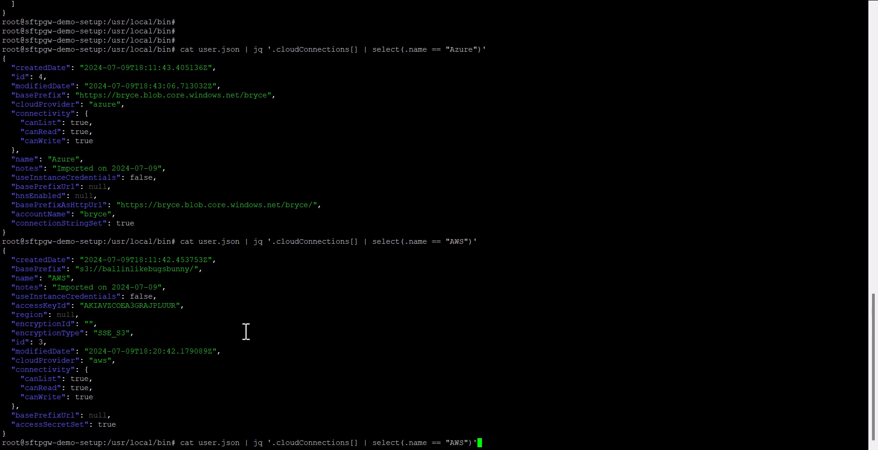
Repeat the jq select on user.json for the Google Cloud connection.
type("G")
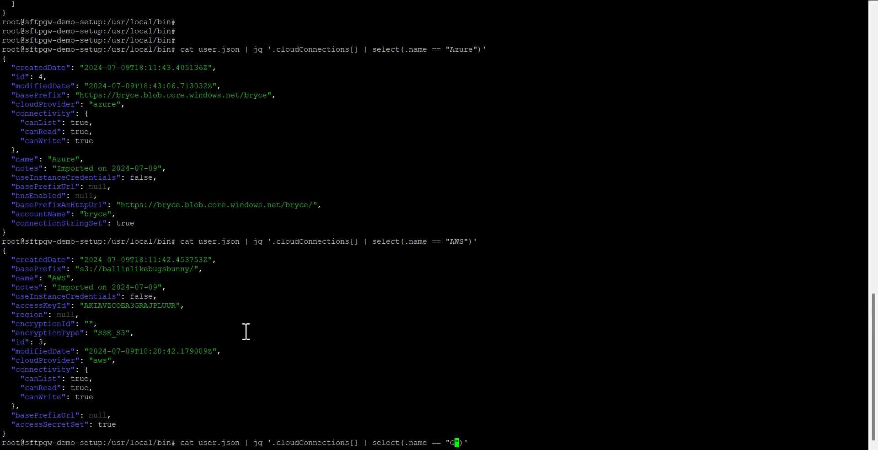
type("oogle Cloud")
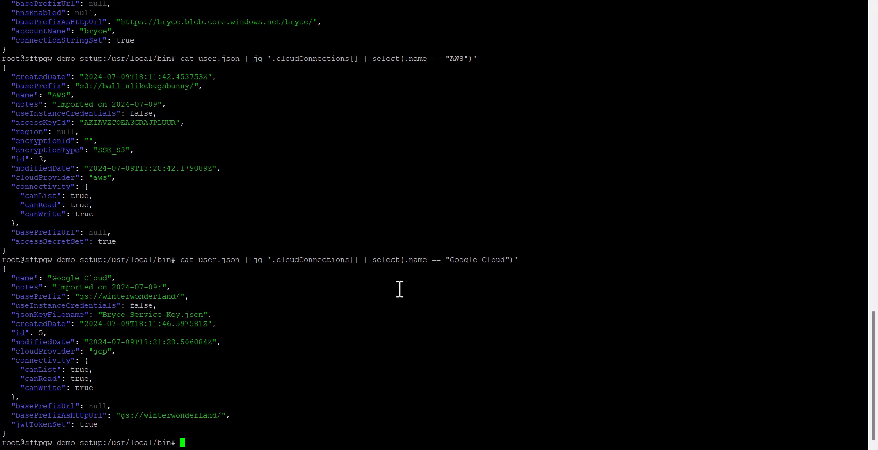
mouse_move(453, 308)
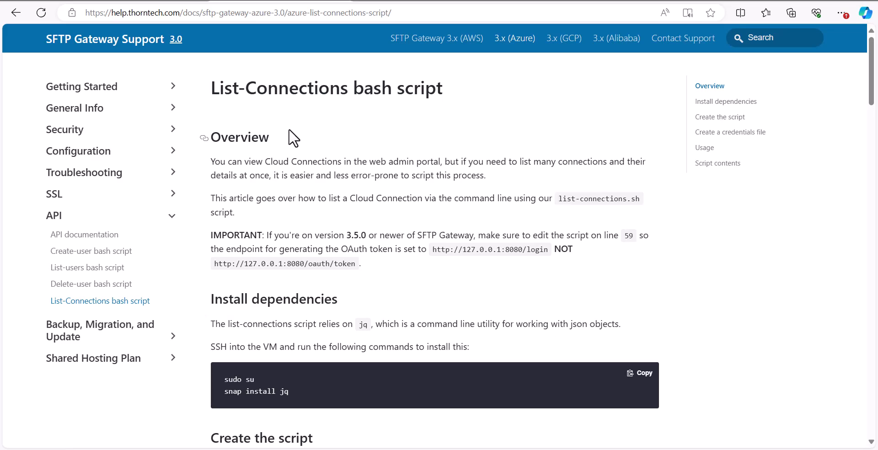
Scroll through the List-Connections bash script article's overview and install sections.
scroll("down", 3)
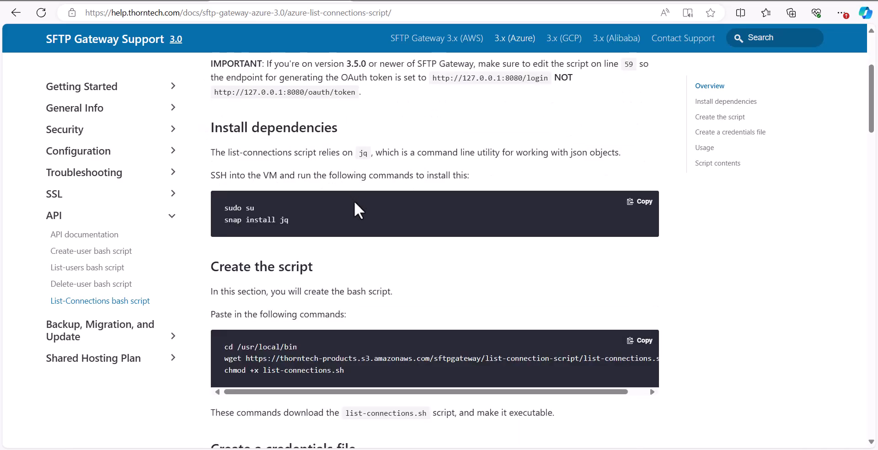
scroll("down", 3)
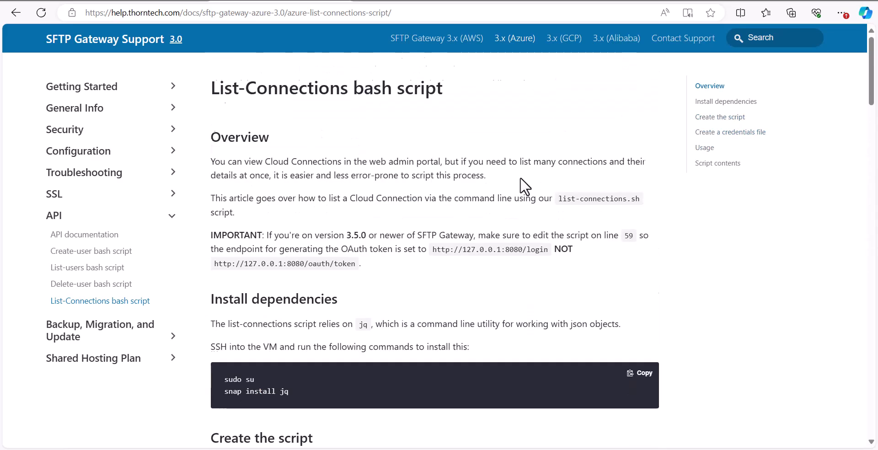
mouse_move(380, 143)
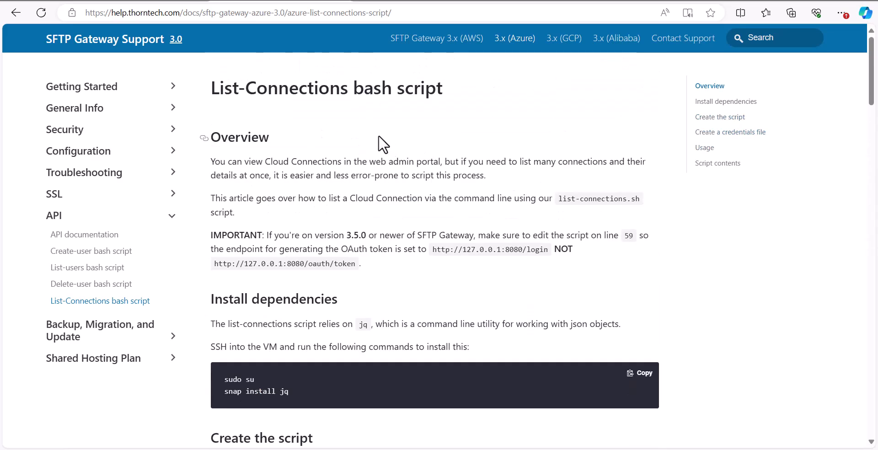